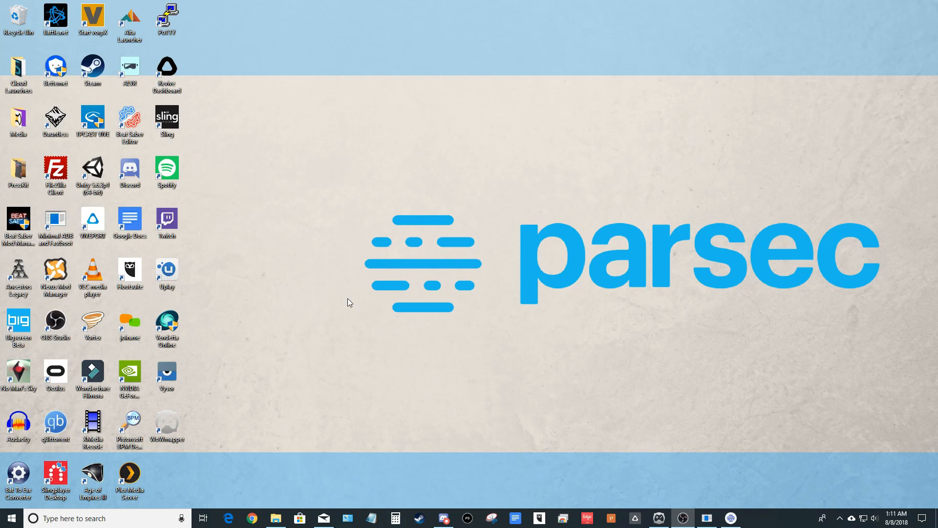
Step: Launch Parsec from its desktop shortcut to reach the GAMING-PC computers list
click(682, 518)
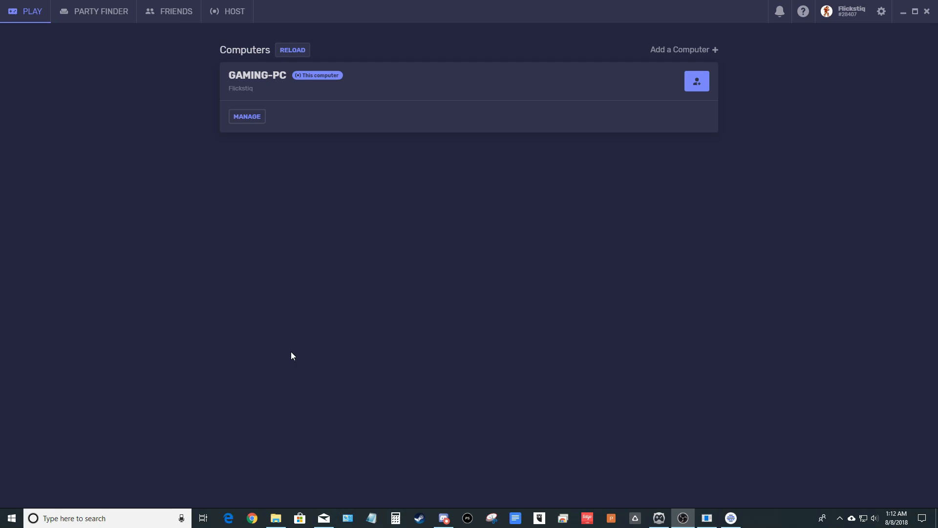
Step: Open Party Finder and scroll down through the parties to the full games and communities list
click(101, 11)
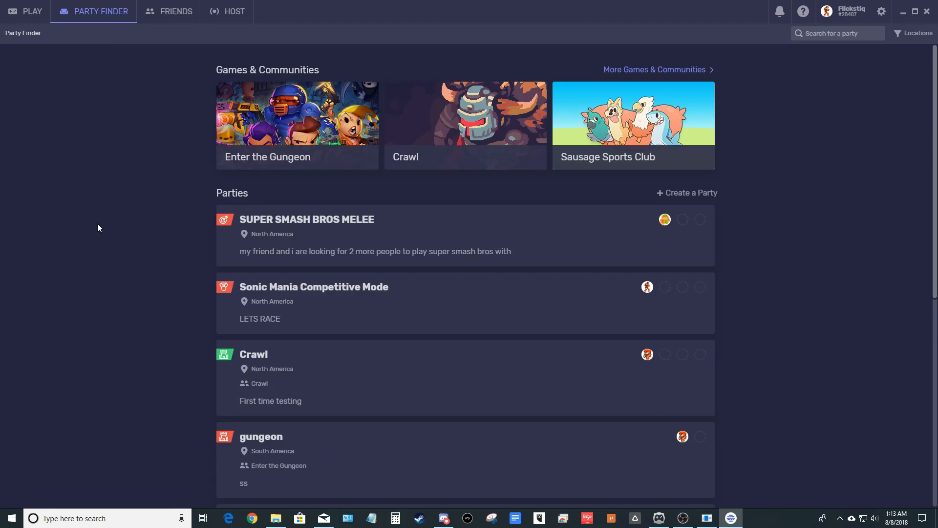
mouse_move(160, 108)
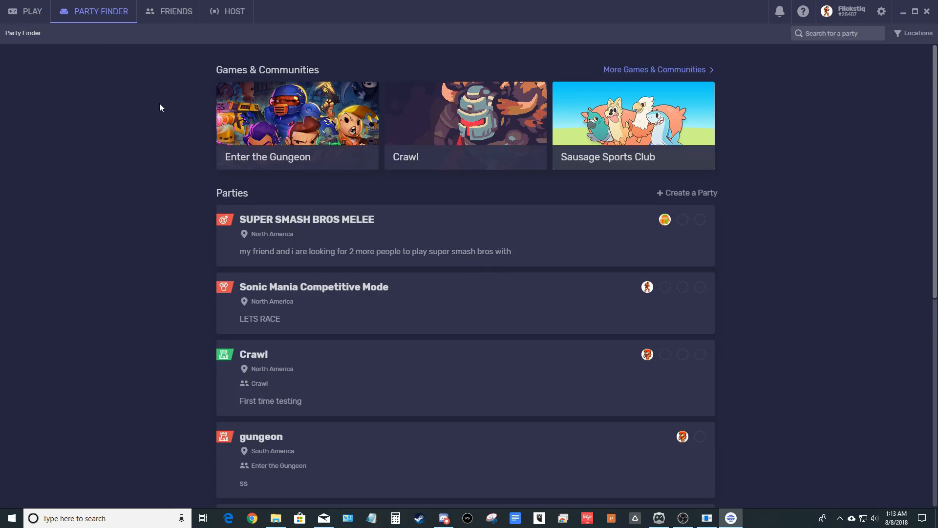
mouse_move(631, 121)
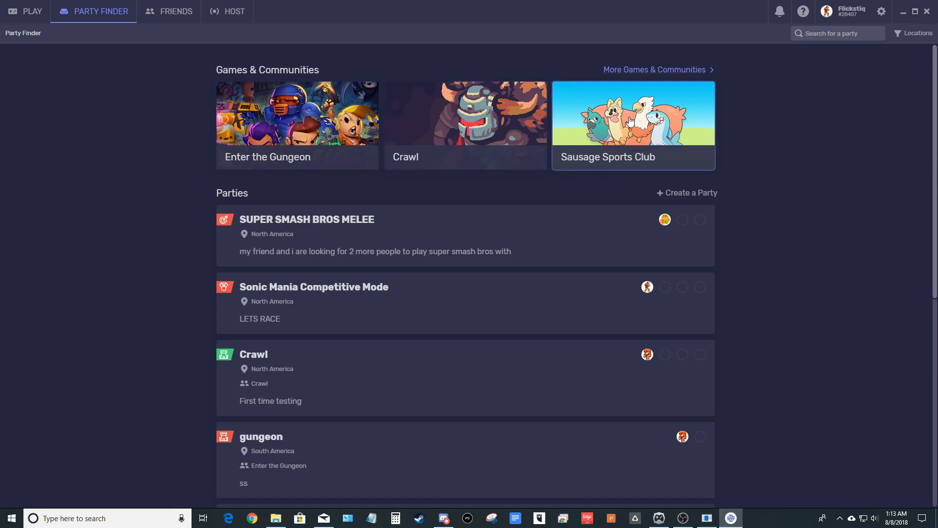
scroll(down, 3)
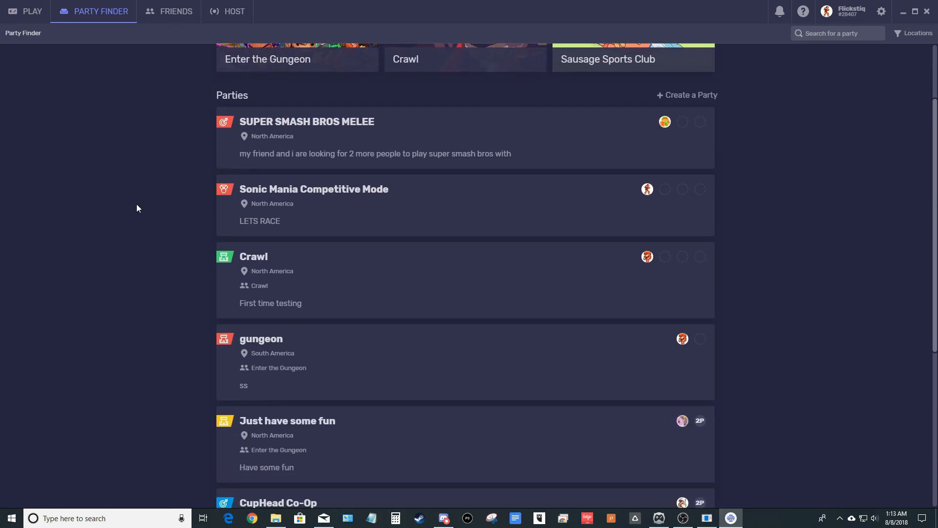
scroll(down, 3)
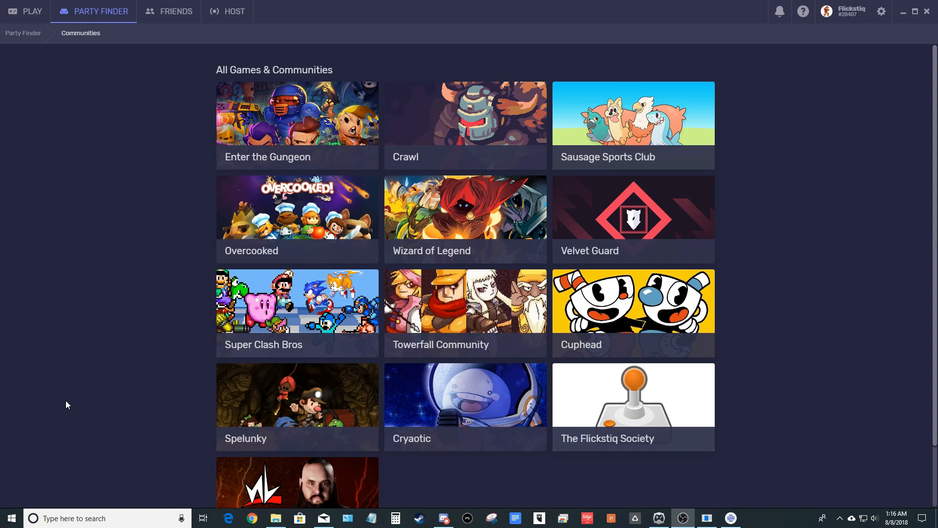
mouse_move(589, 406)
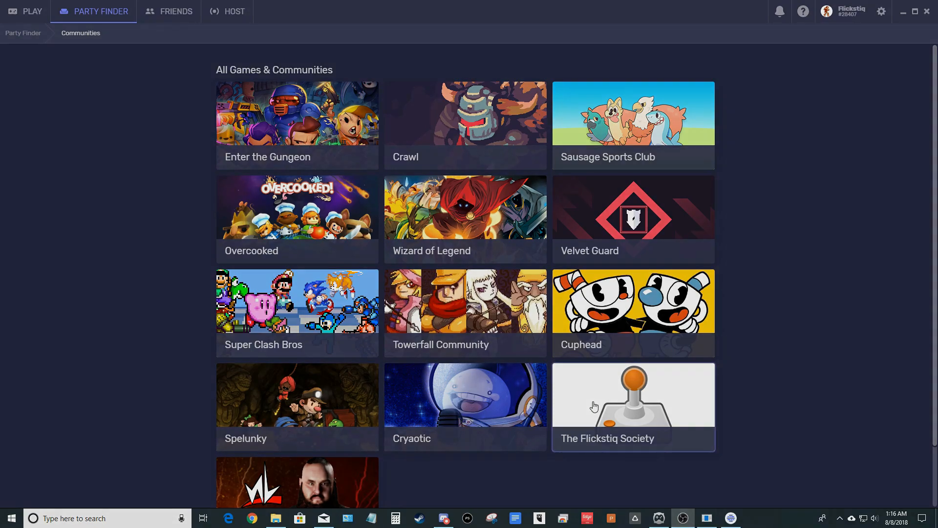
Step: Return to the Party Finder overview, start Create a Party, and select the description field
click(23, 32)
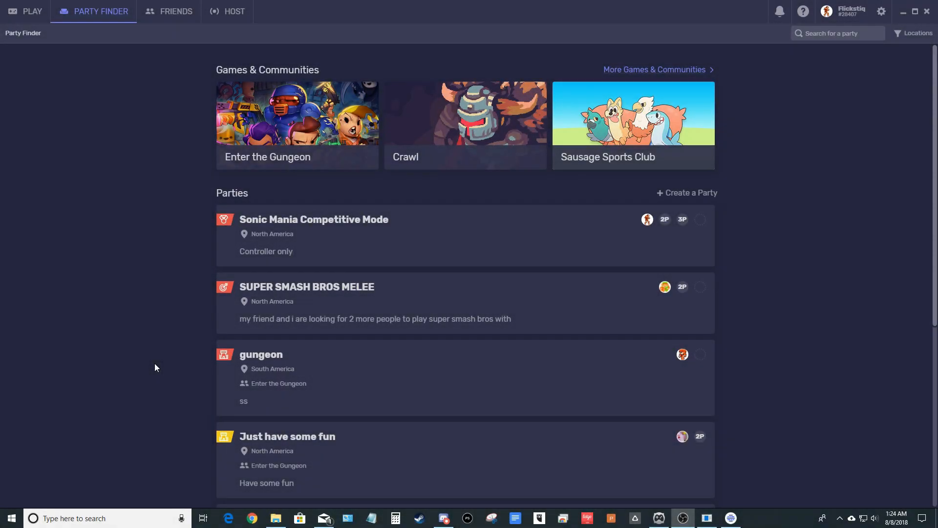
mouse_move(481, 238)
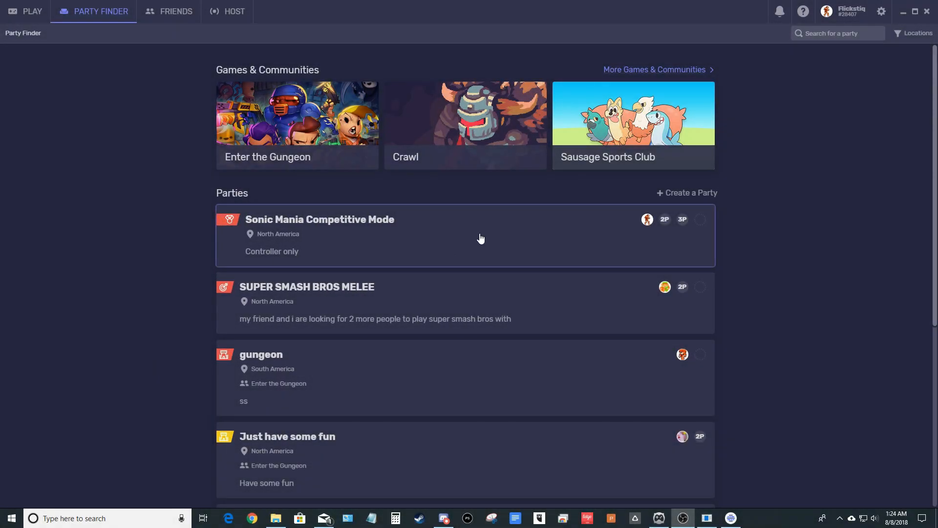
click(687, 192)
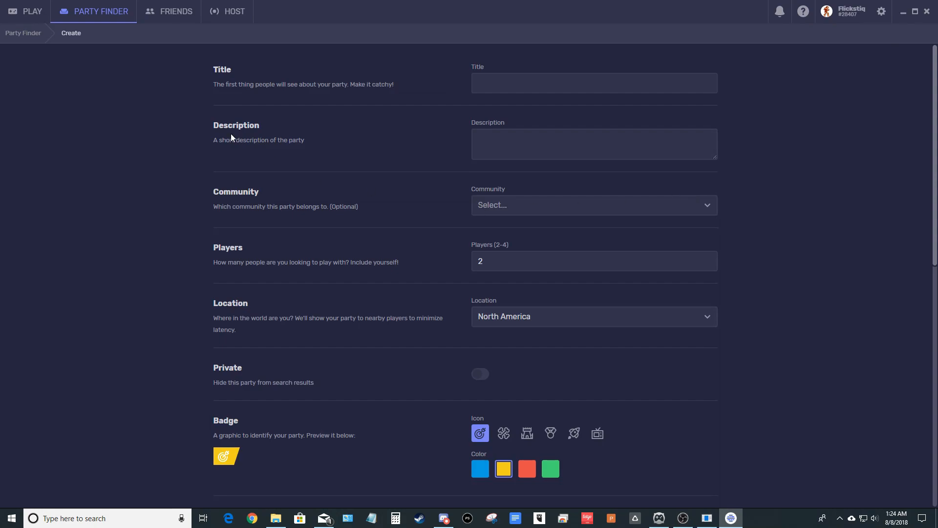
mouse_move(165, 96)
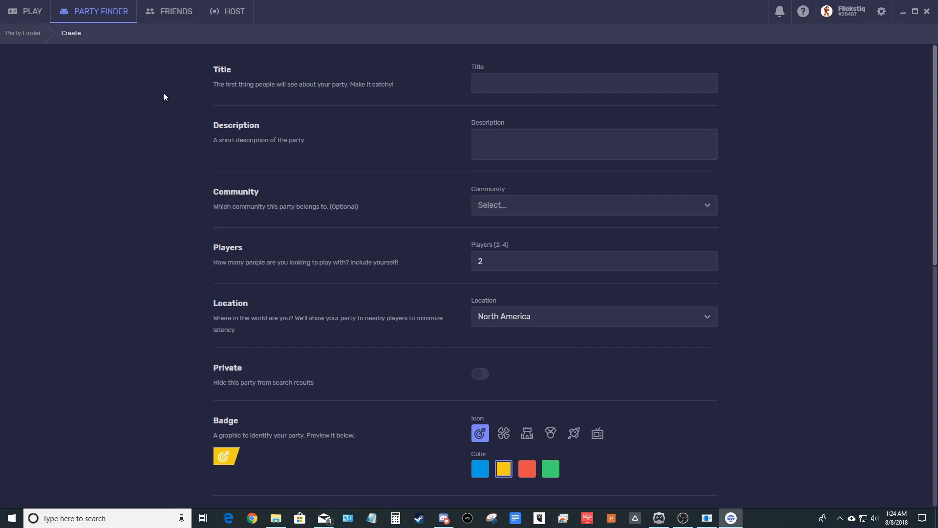
mouse_move(415, 84)
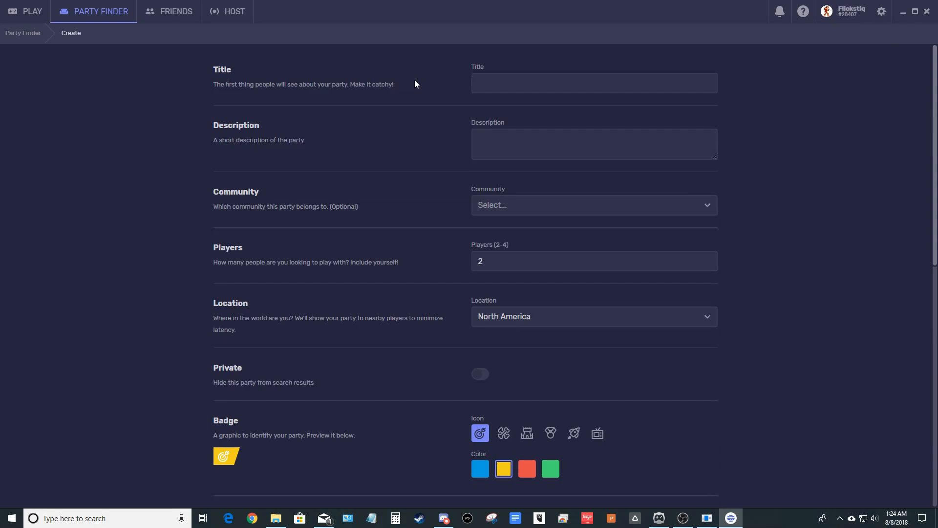
click(594, 144)
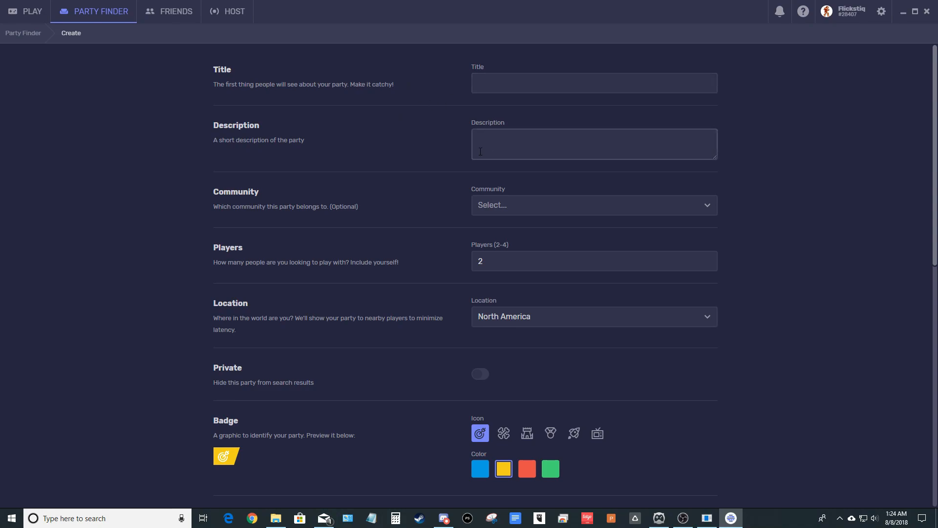
mouse_move(384, 233)
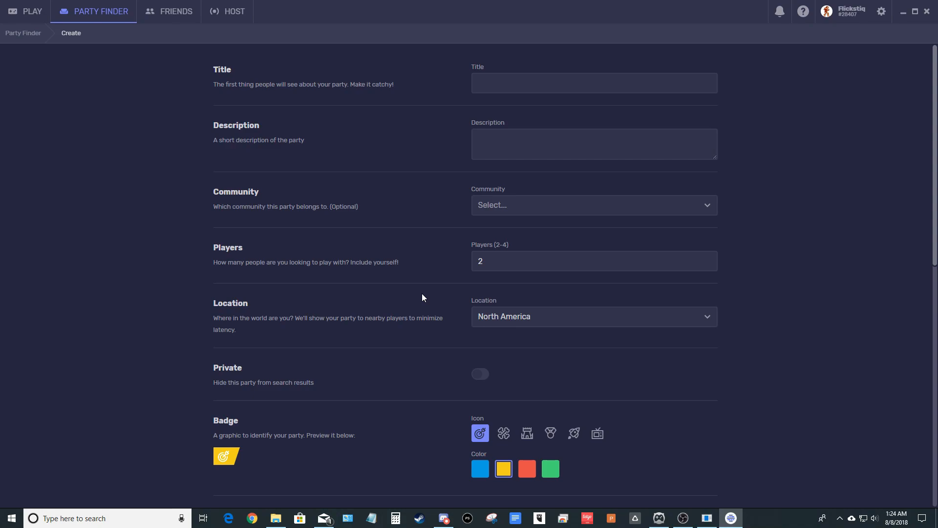
mouse_move(370, 338)
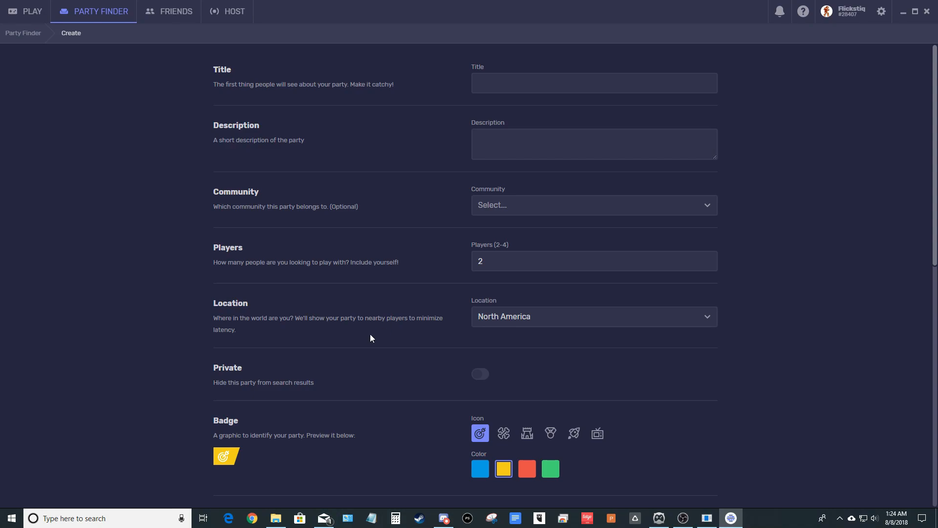
mouse_move(337, 362)
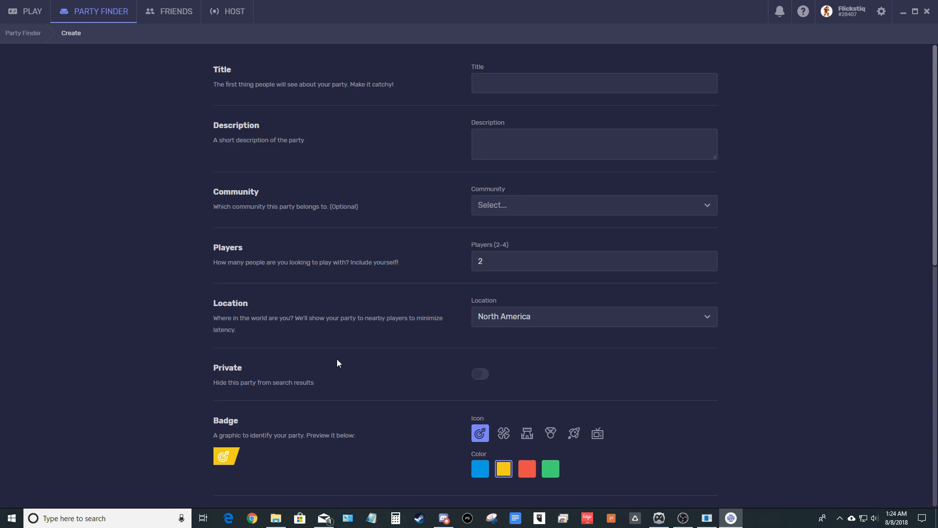
mouse_move(568, 477)
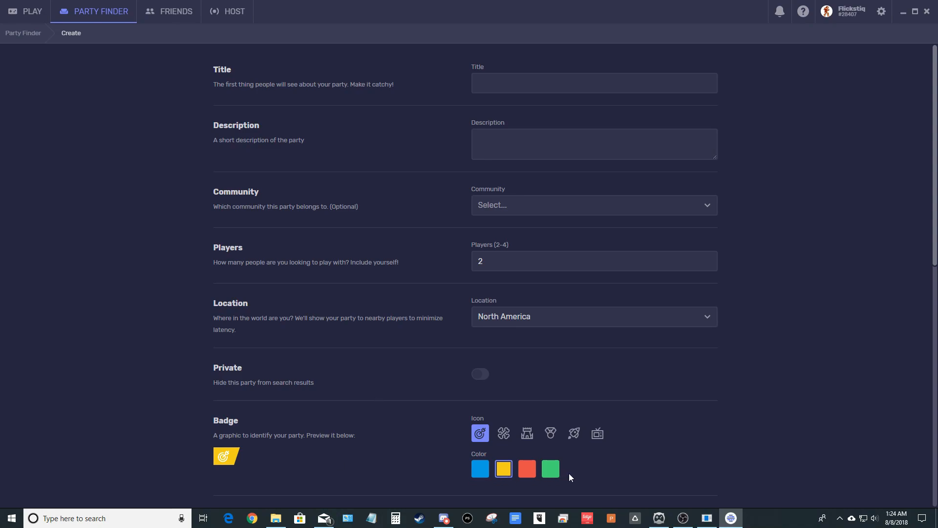
mouse_move(406, 459)
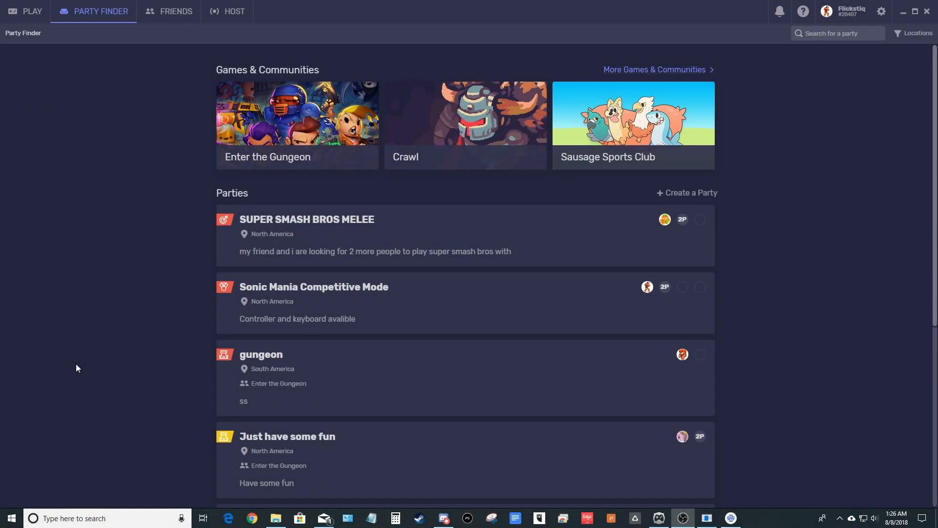
click(313, 287)
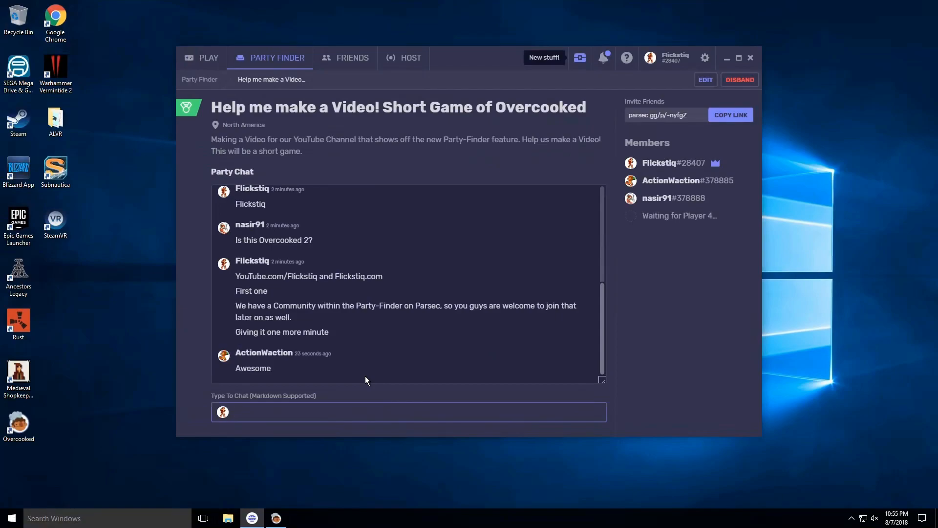
Step: Send "Ok, good enough for me. LOL. I'm launching it" in the party chat
text(Ok.)
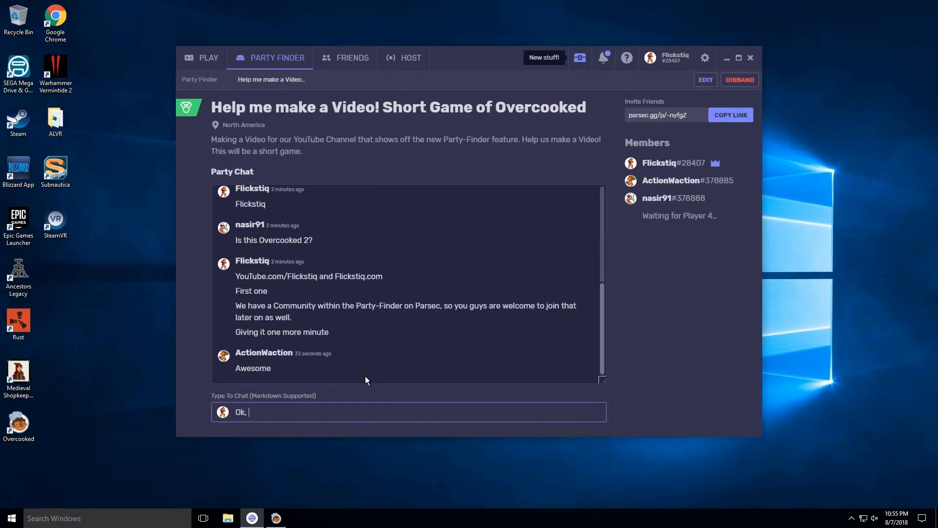
text(good enough for me.)
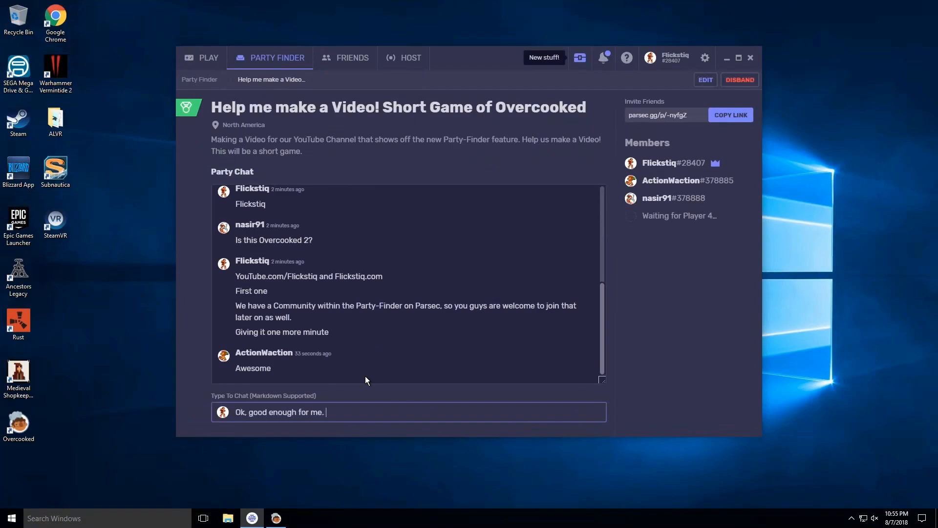
text(LOL. I)
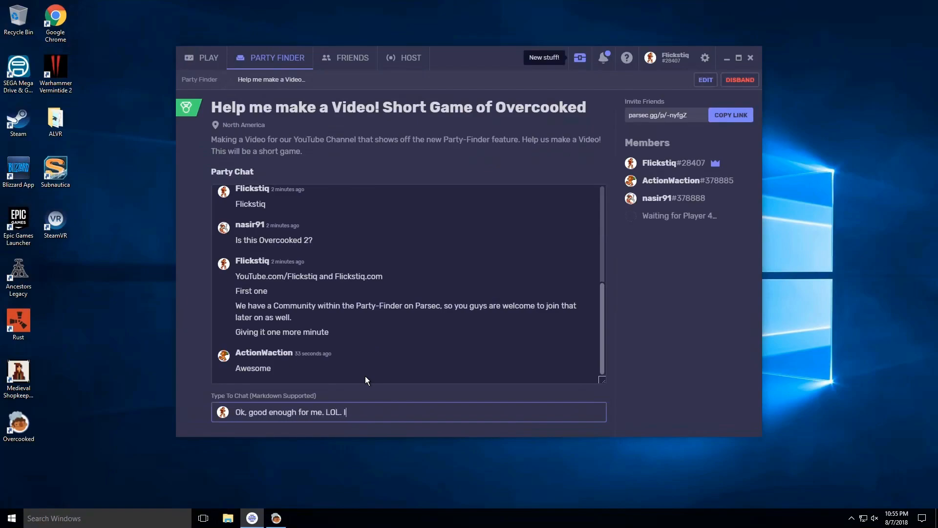
text('m)
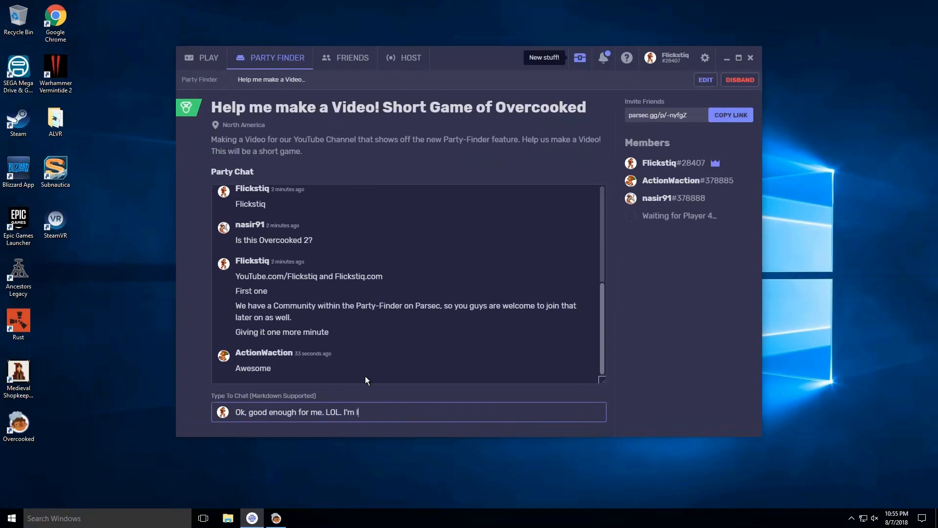
text(launching g)
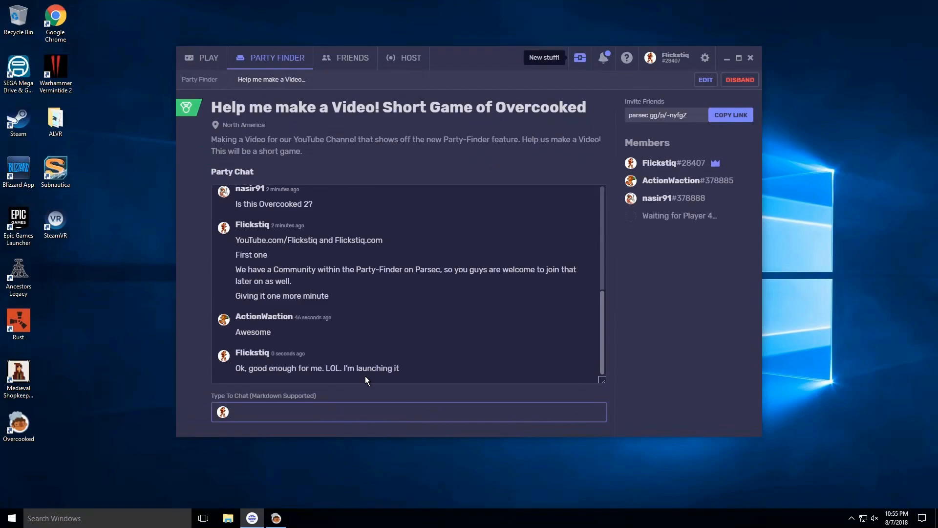
mouse_move(379, 437)
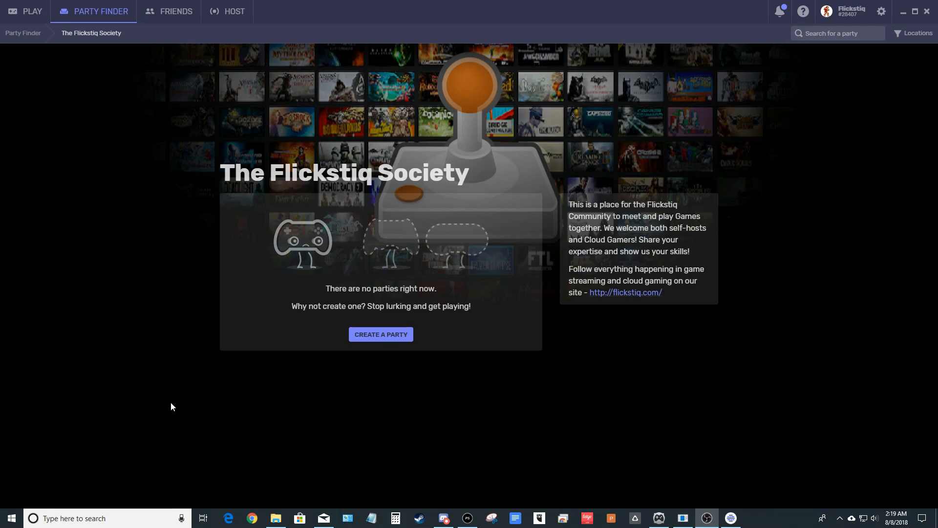
mouse_move(496, 432)
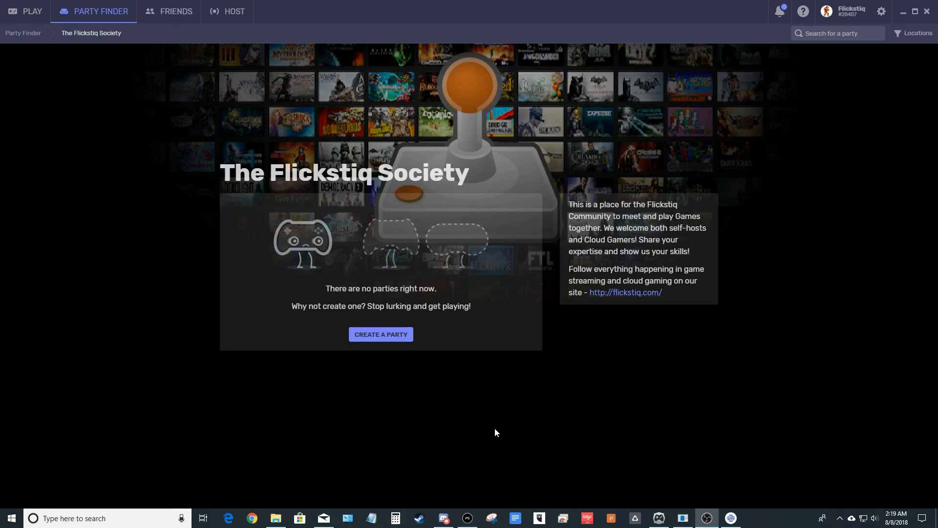
mouse_move(69, 106)
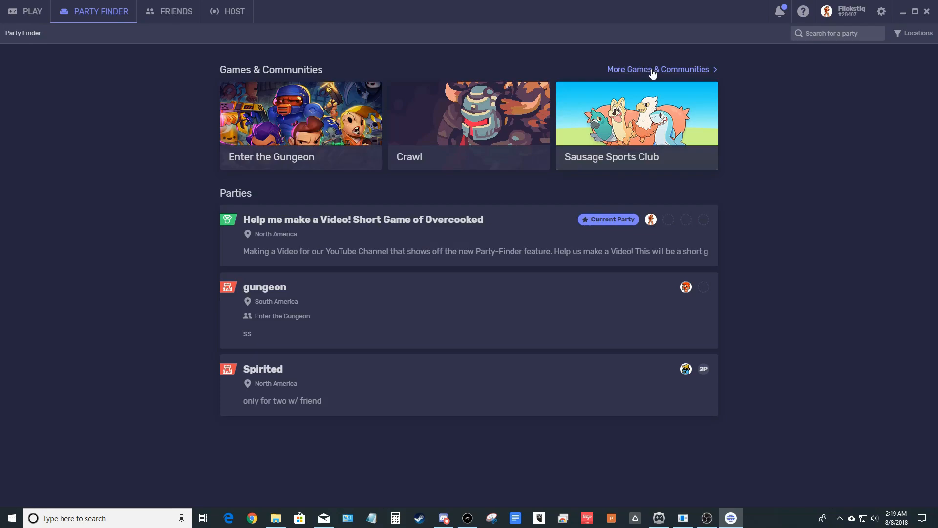
click(657, 70)
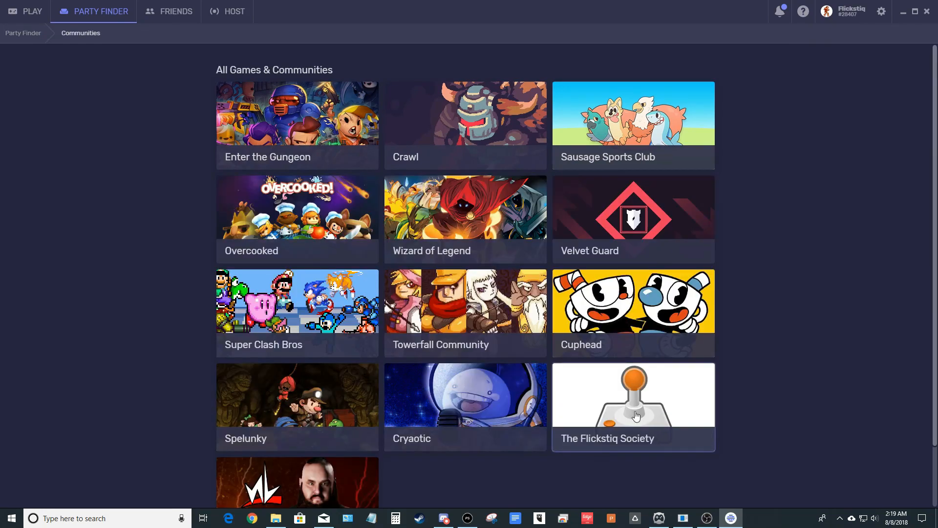
click(633, 406)
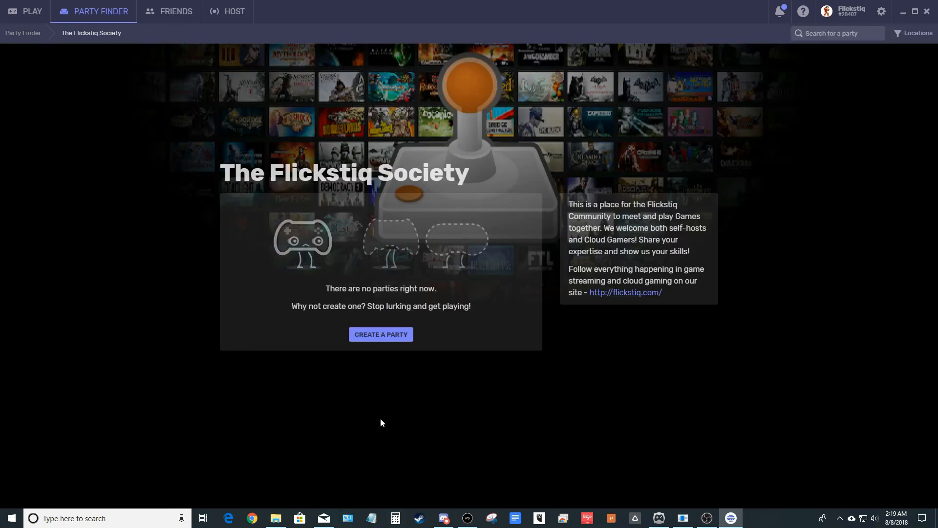